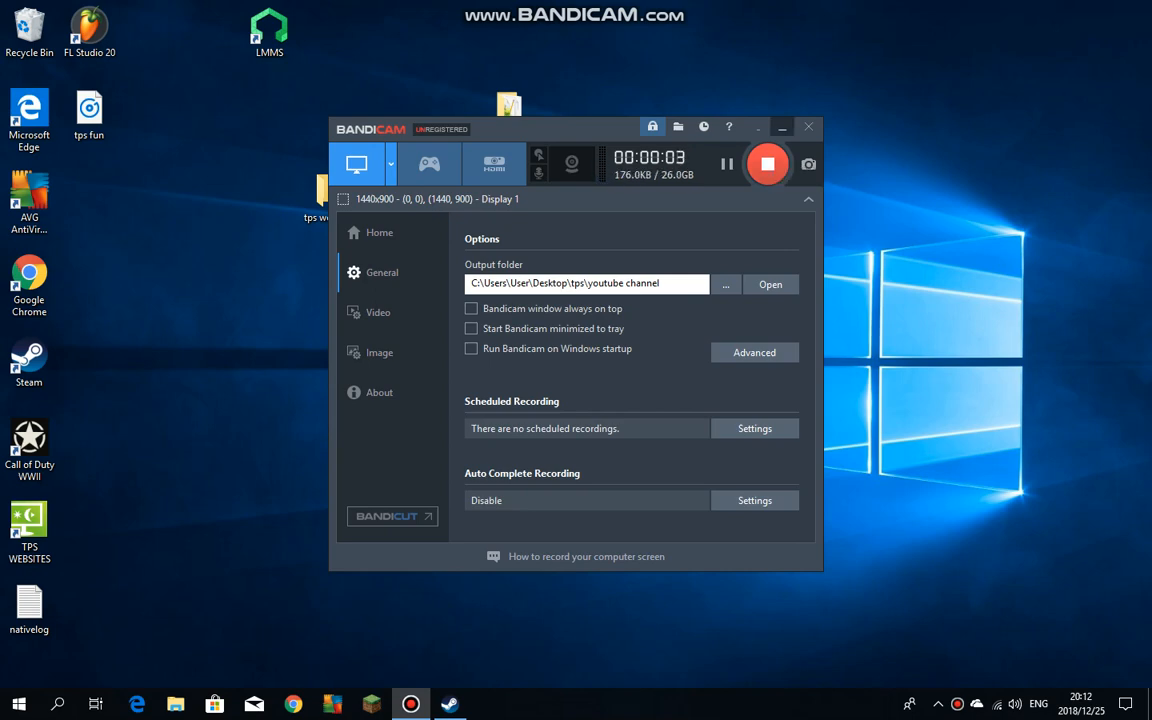
Minimize the Bandicam recorder window so Google Chrome comes forward
{"action": "left_click", "coordinate": [782, 127]}
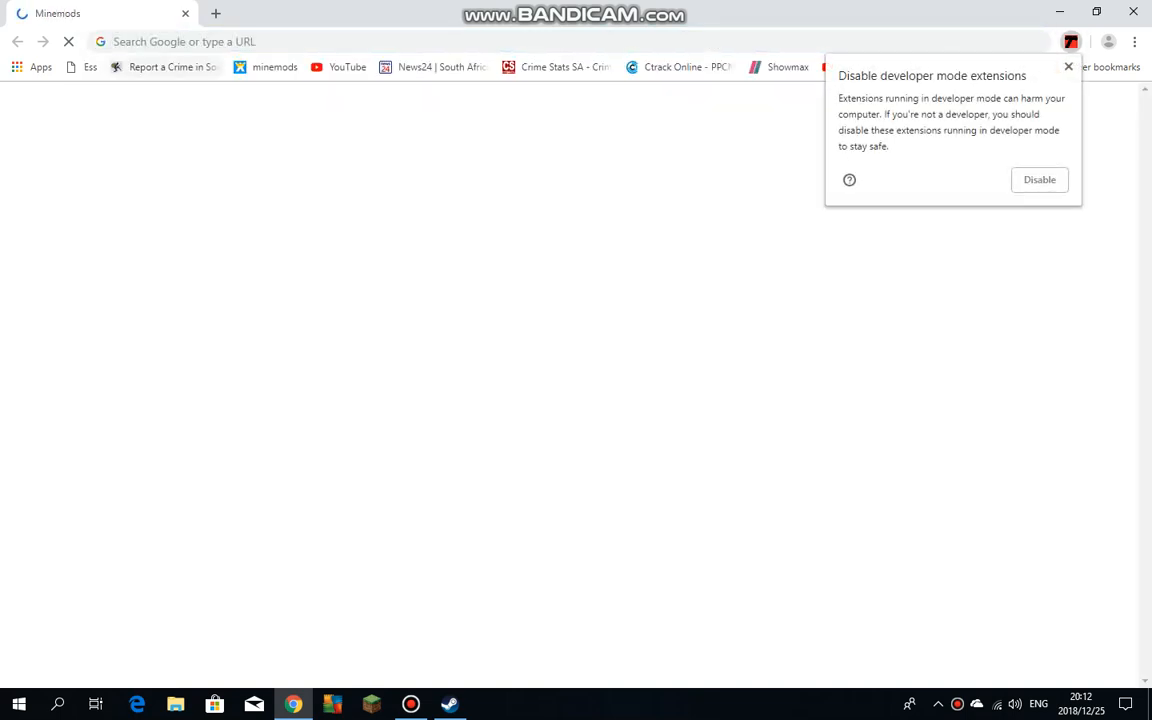
Enter 'socialblade' in the address bar to reach the TPS WEBSITES live subscriber count
{"action": "type", "text": "so"}
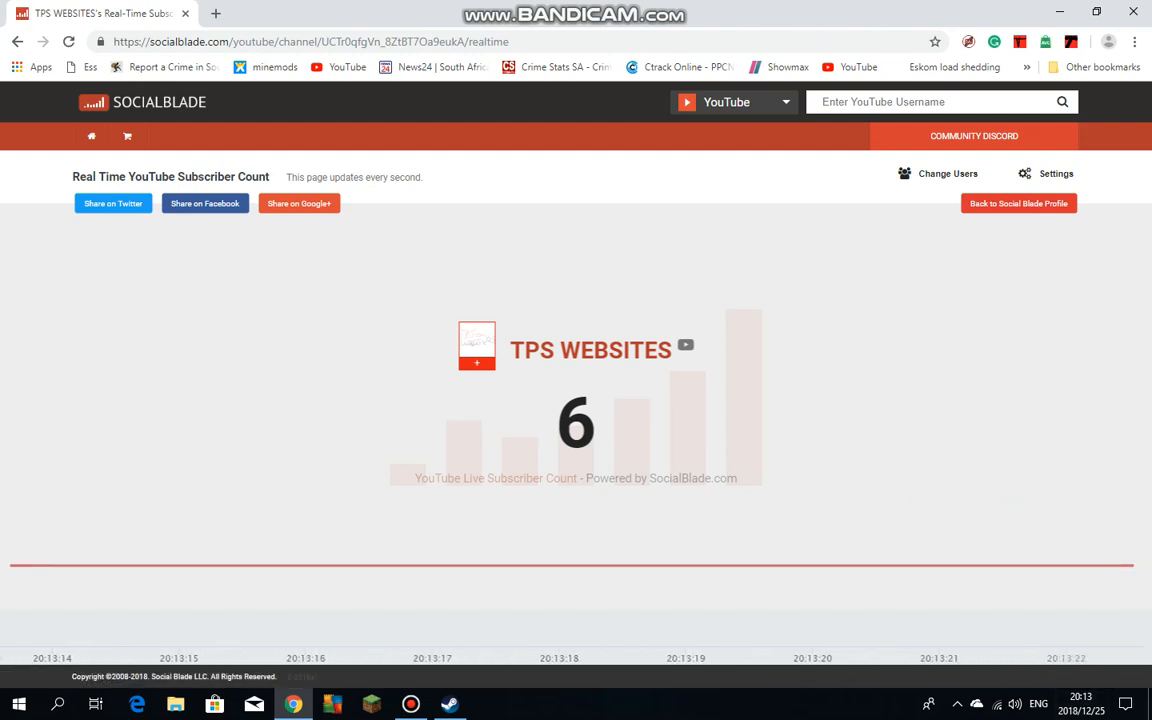
Dismiss the Change Users prompt without switching channels, then move to a new tab
{"action": "left_click", "coordinate": [947, 173]}
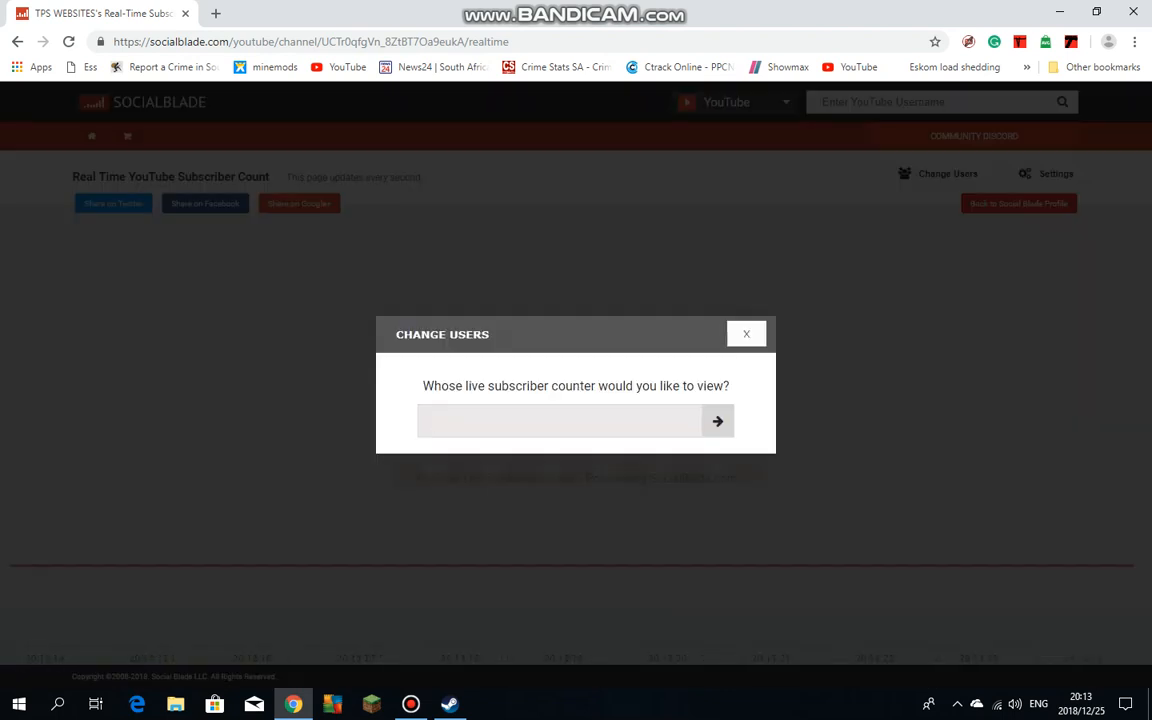
{"action": "left_click", "coordinate": [746, 333]}
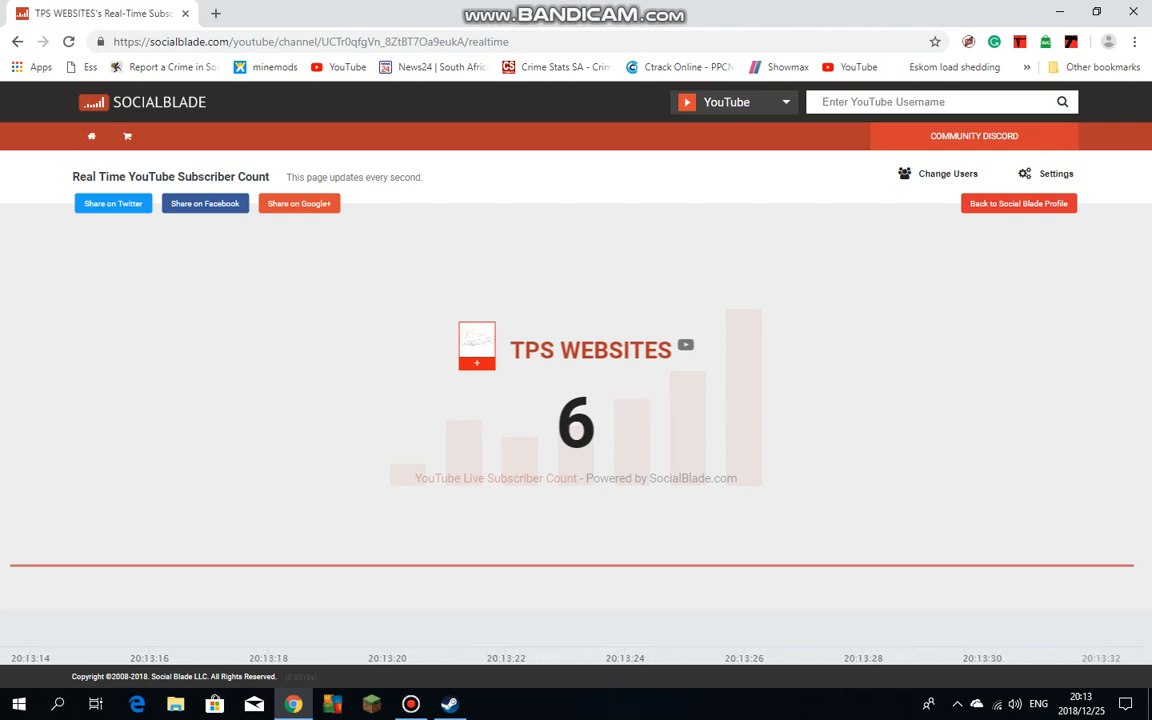
{"action": "mouse_move", "coordinate": [684, 566]}
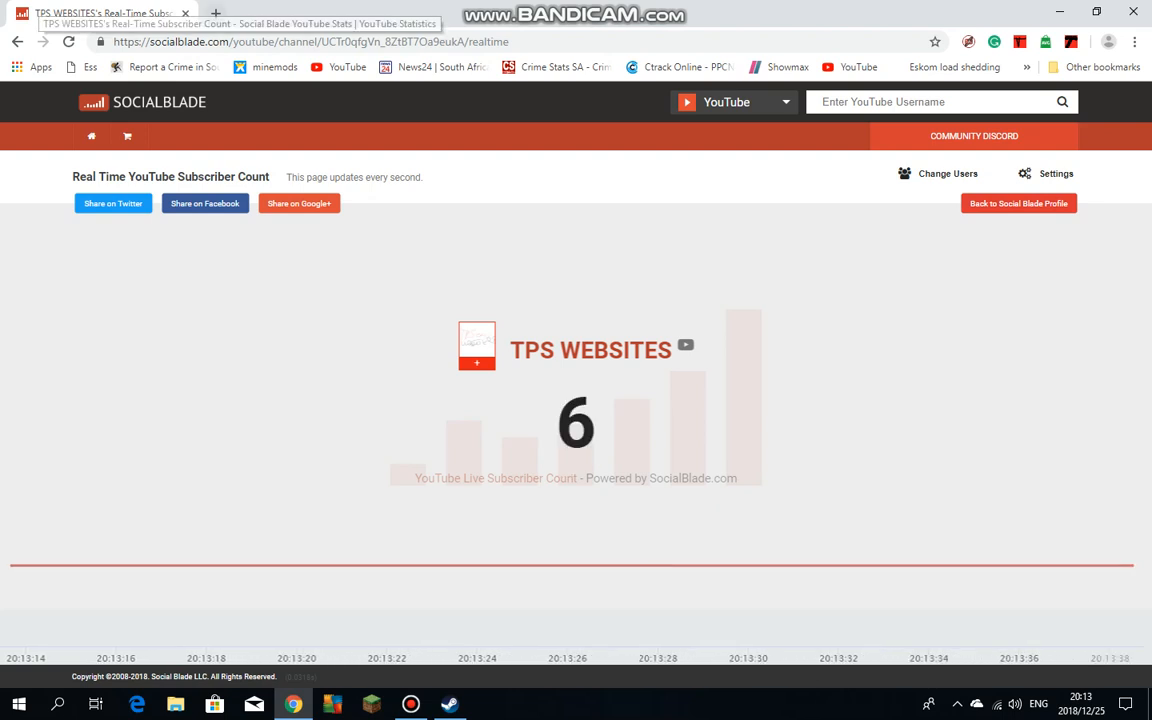
{"action": "left_click", "coordinate": [216, 13]}
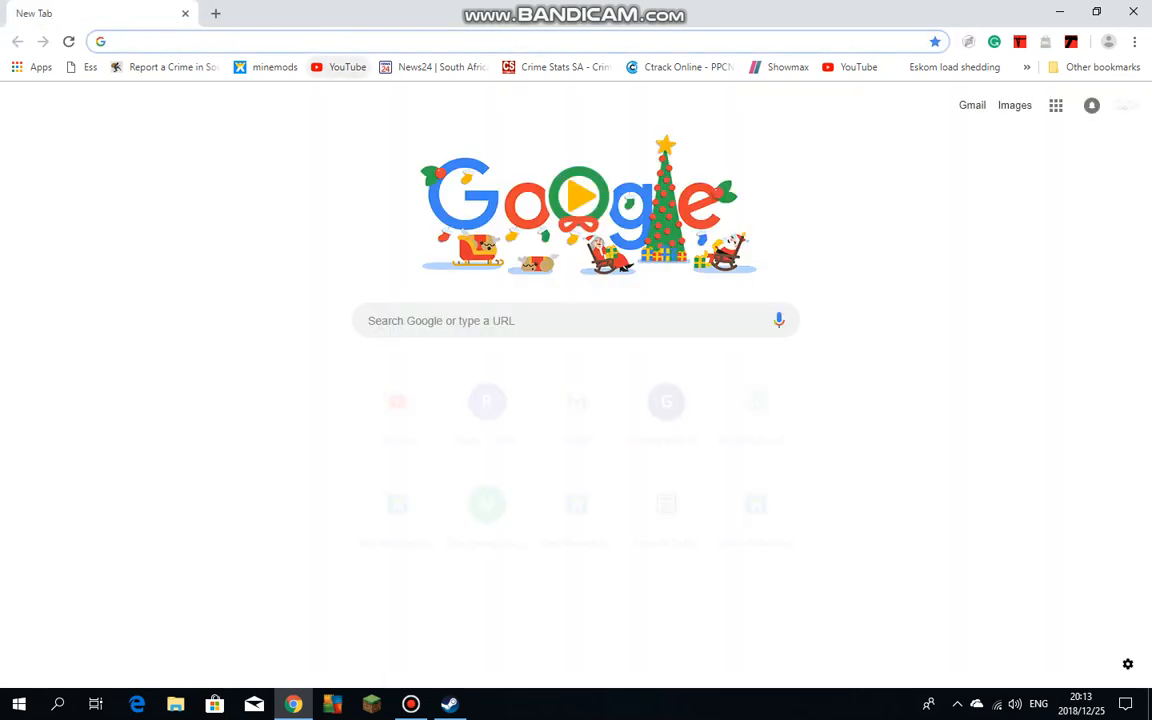
Use the YouTube bookmark to reach the TPS WEBSITES channel page
{"action": "left_click", "coordinate": [347, 67]}
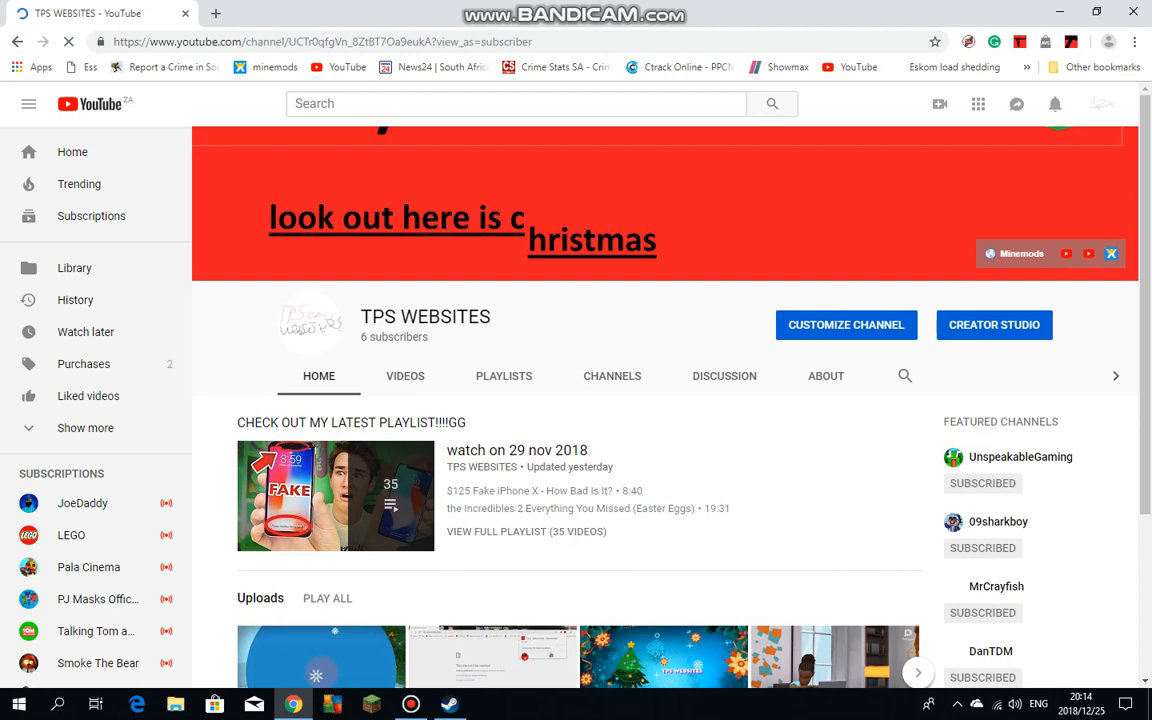
Highlight the TPS WEBSITES name, scroll through its uploads, then go to YouTube Home
{"action": "double_click", "coordinate": [365, 316]}
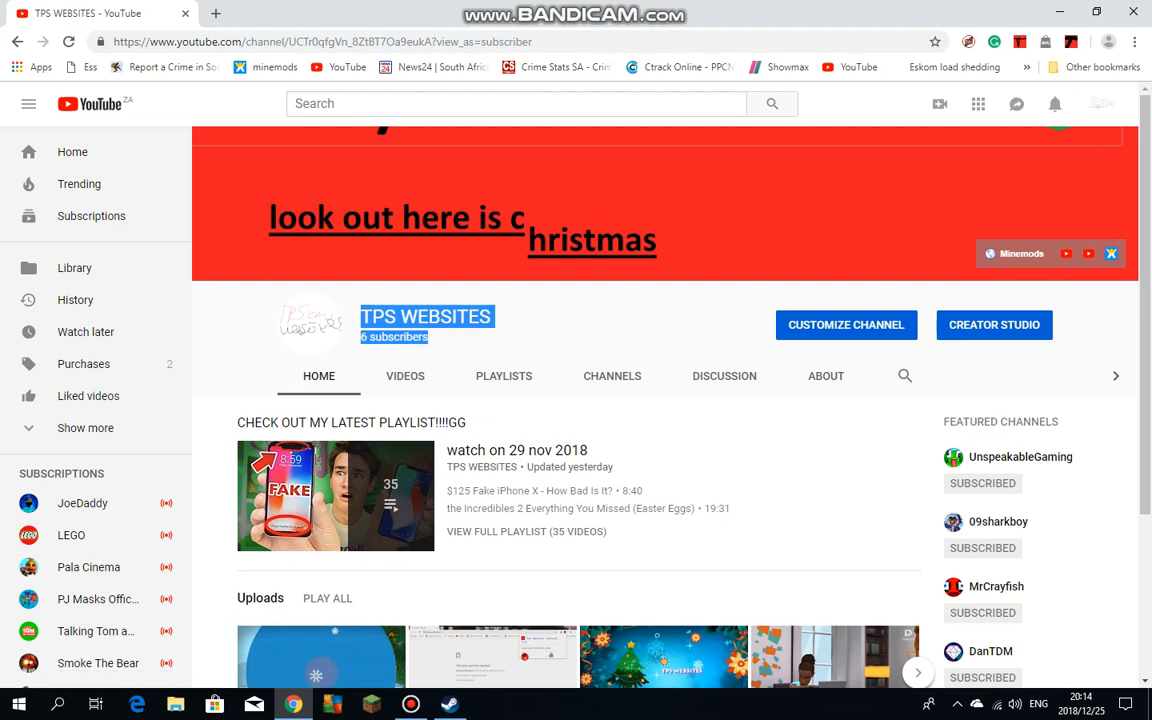
{"action": "scroll", "scroll_direction": "down", "scroll_amount": 3}
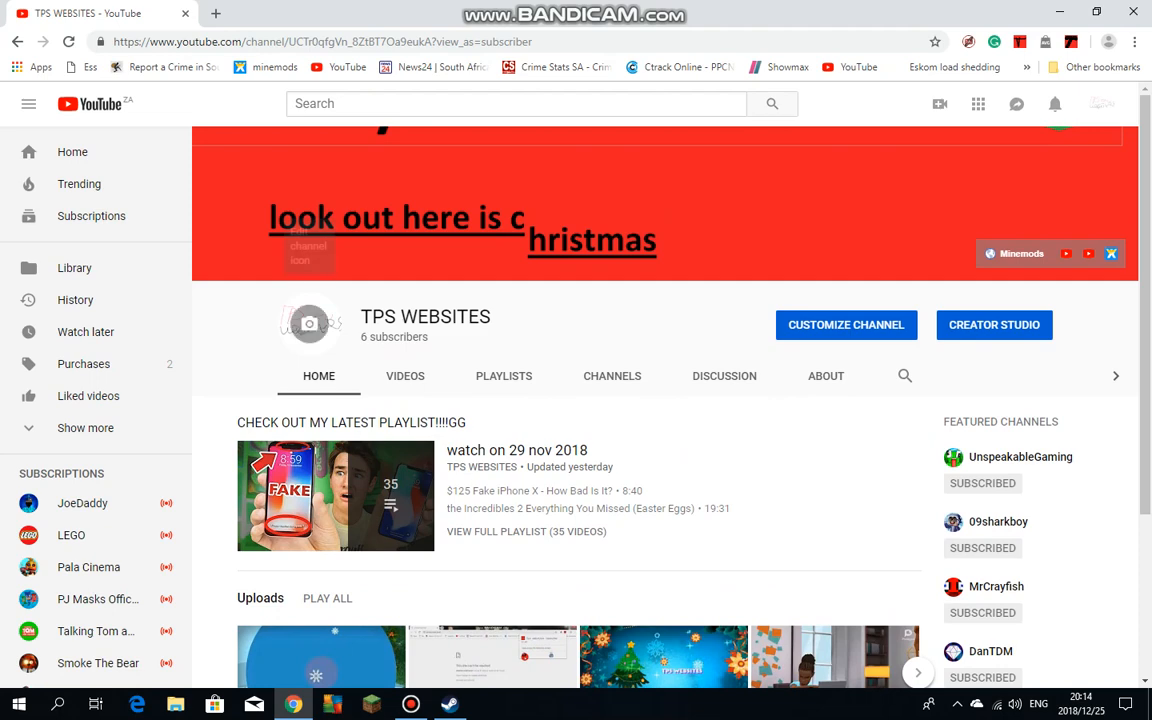
{"action": "scroll", "scroll_direction": "down", "scroll_amount": 3}
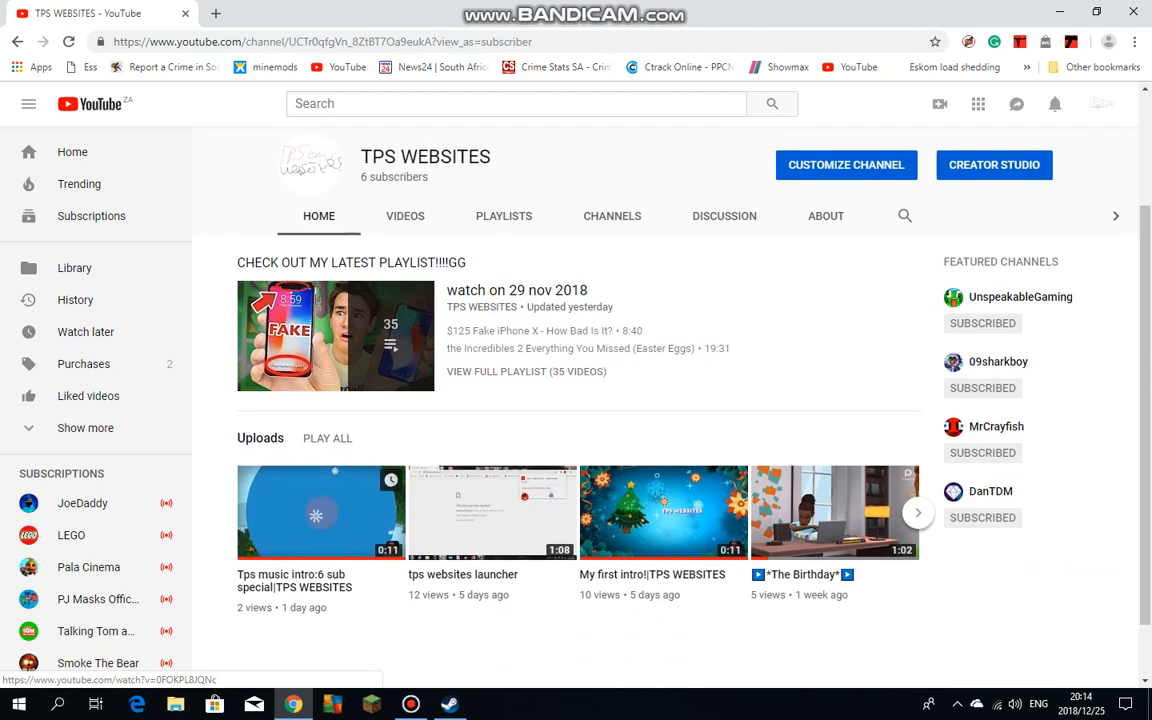
{"action": "scroll", "scroll_direction": "down", "scroll_amount": 3}
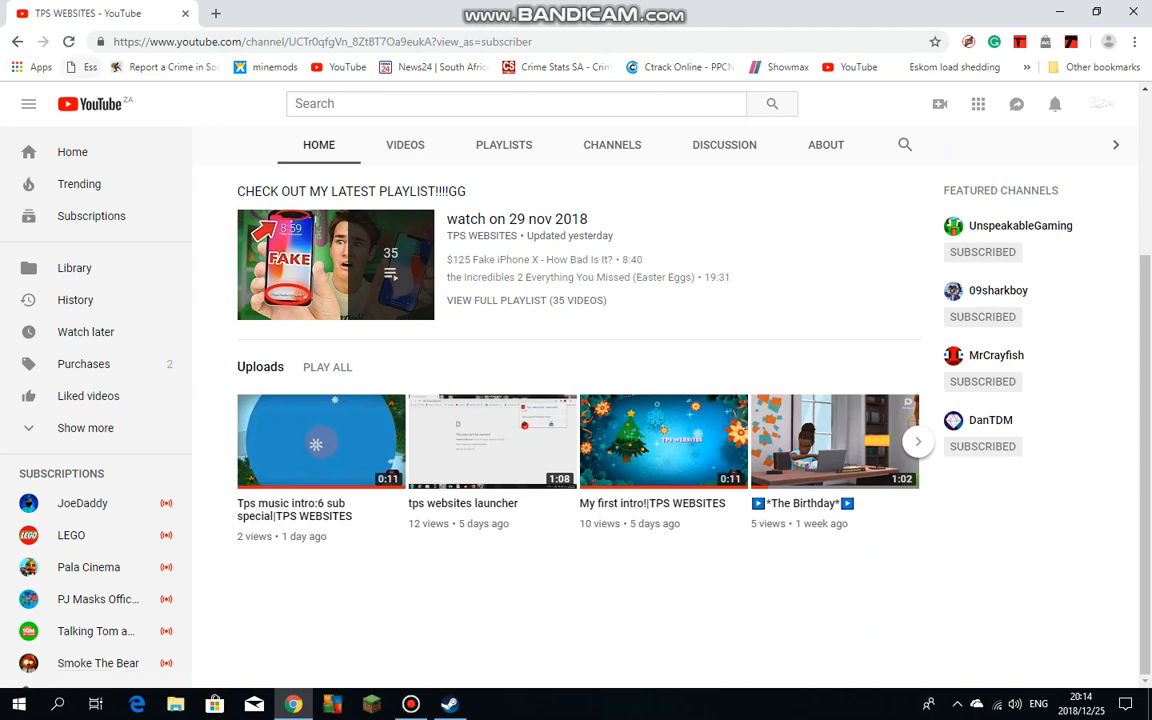
{"action": "left_click", "coordinate": [72, 152]}
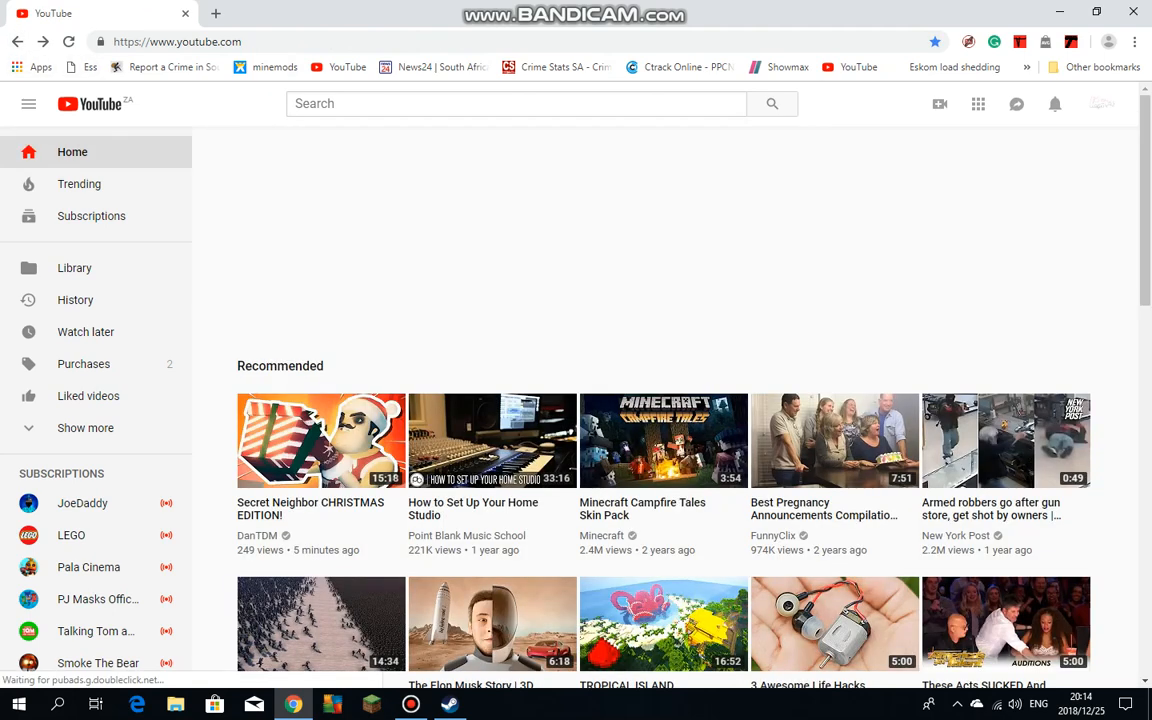